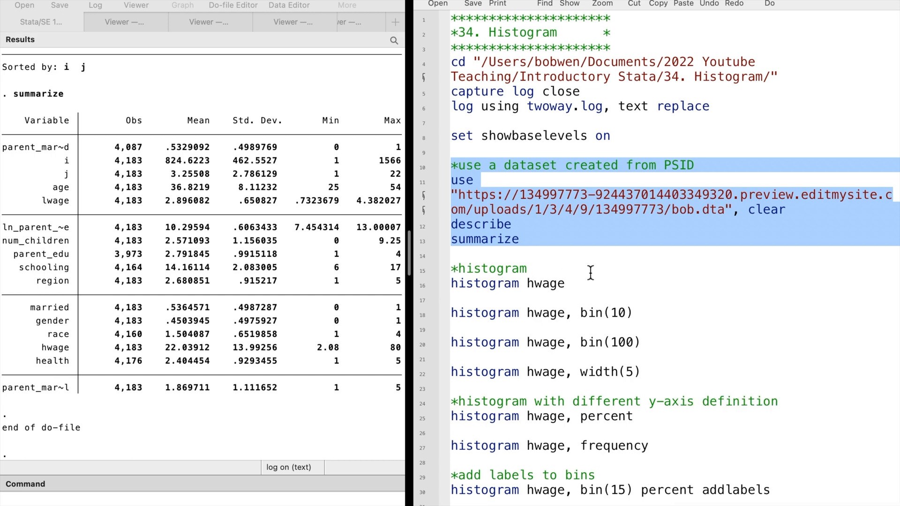
Run 'histogram hwage' from the do-file to draw the default 36-bin density histogram.
left_click(488, 268)
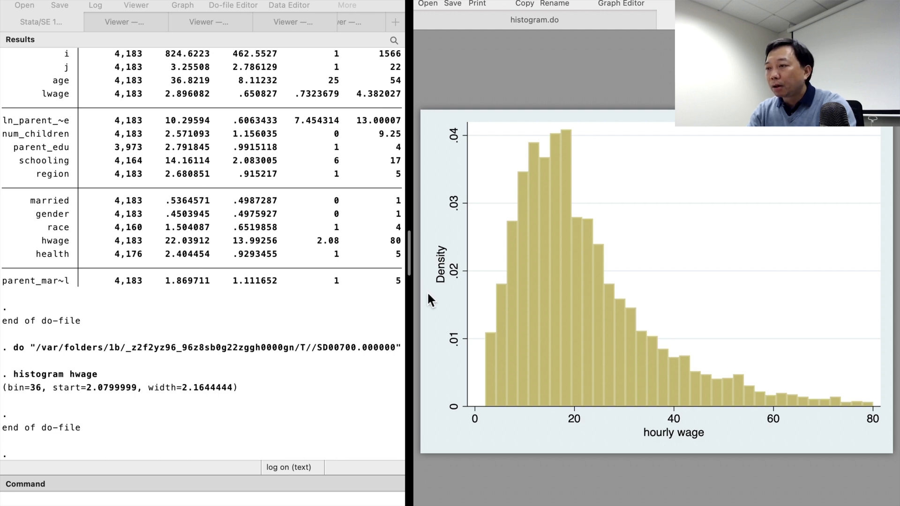
mouse_move(540, 63)
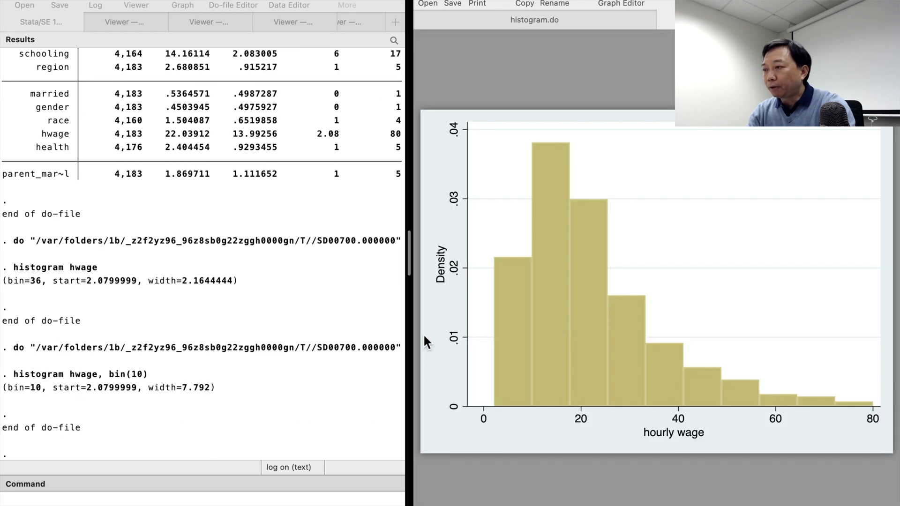
mouse_move(489, 199)
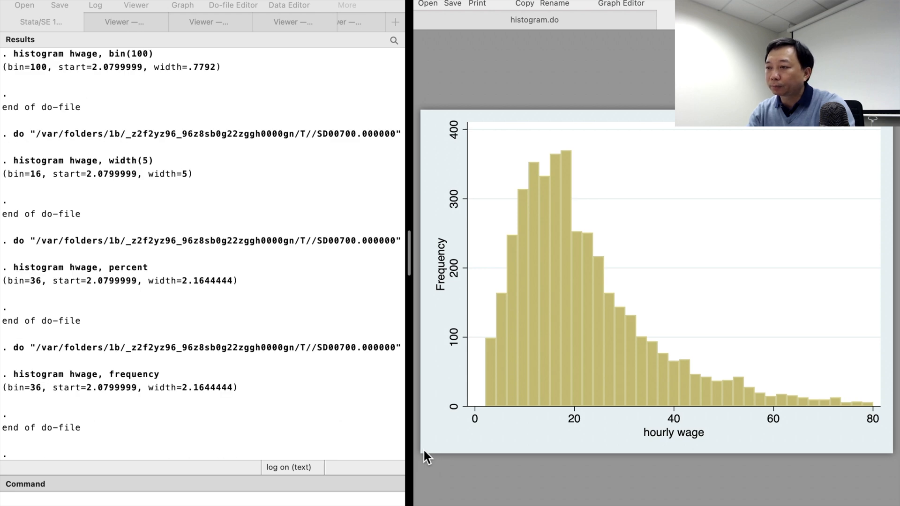
mouse_move(492, 116)
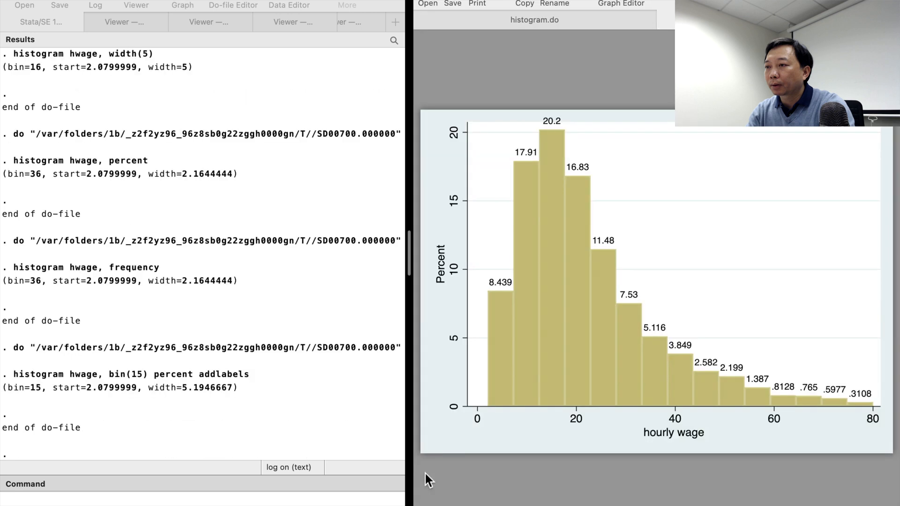
mouse_move(467, 501)
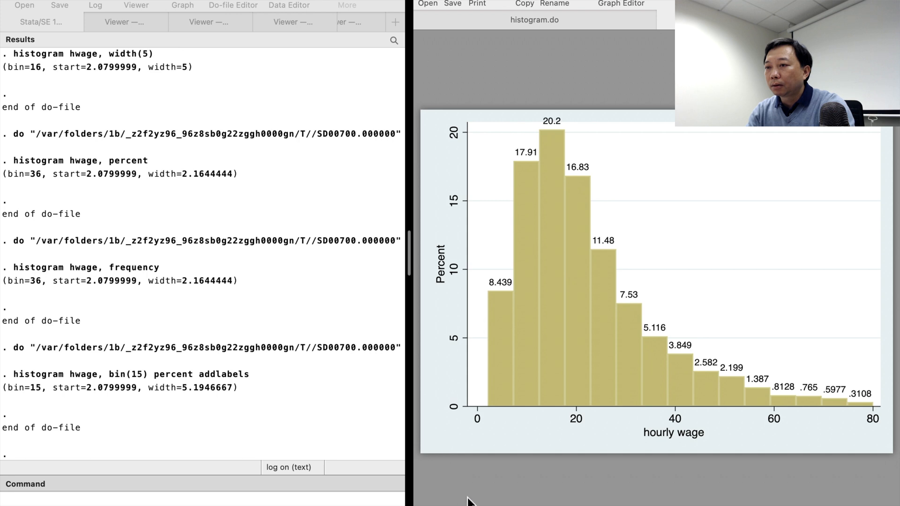
mouse_move(509, 15)
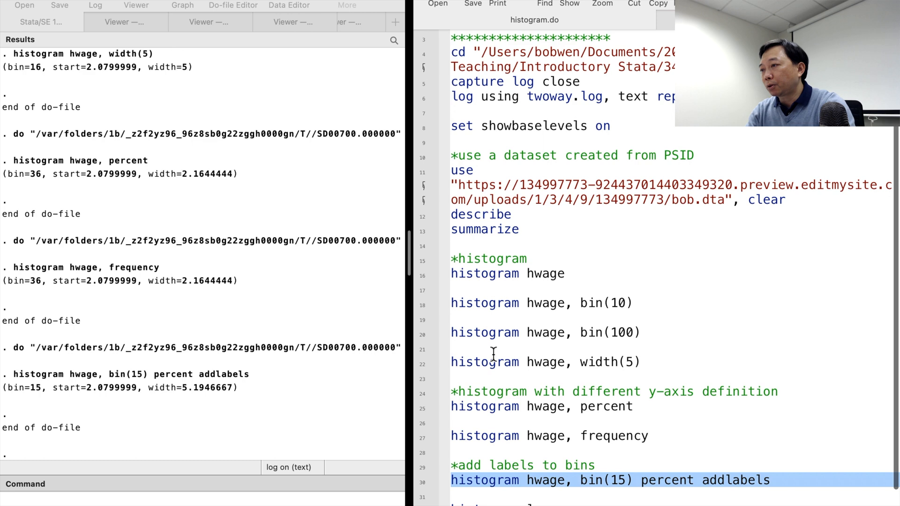
Scroll histogram.do down to the log wage histogram command after the 15-bin percent histogram.
scroll("down", 3)
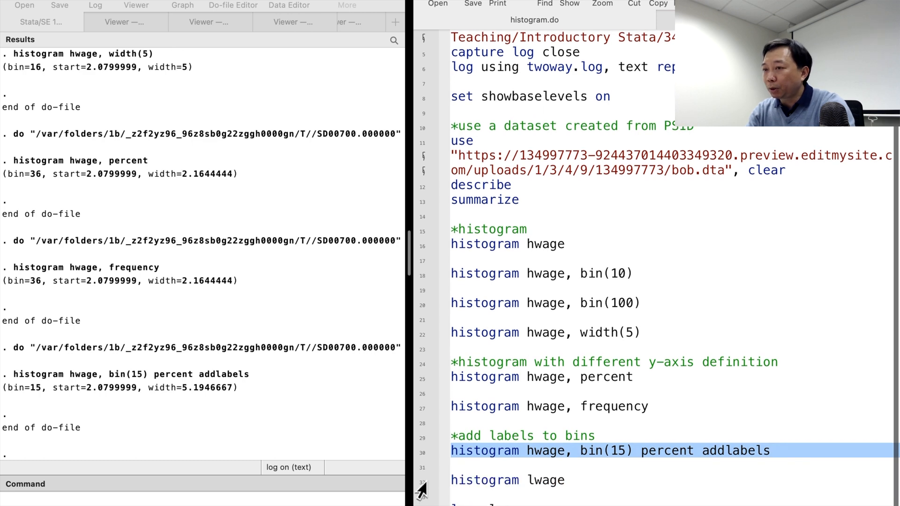